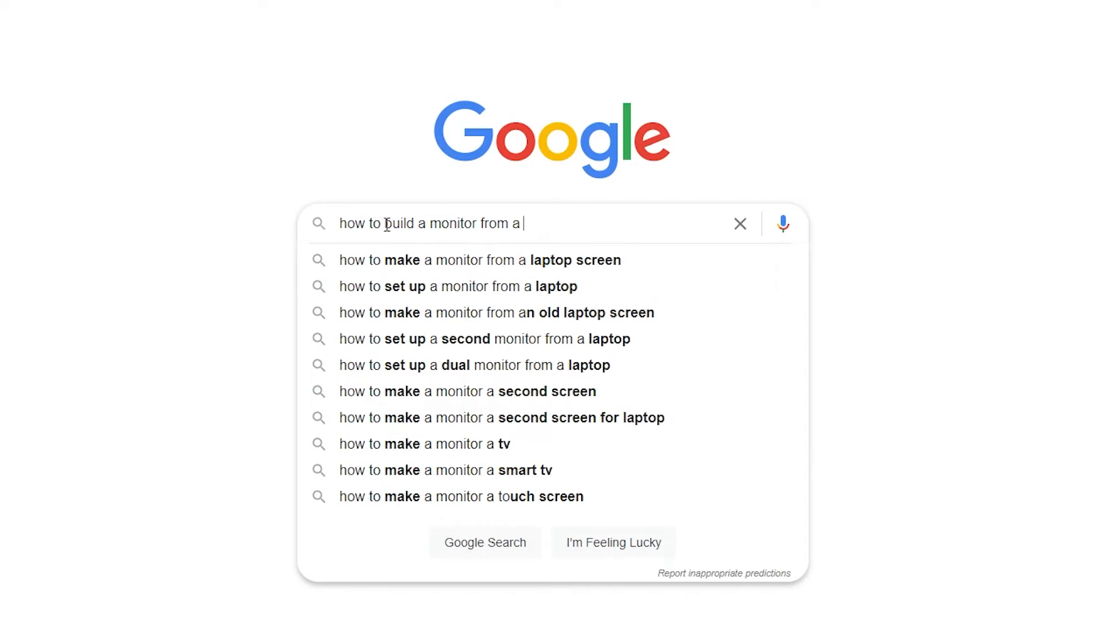
- Run the query on reusing an old laptop screen as an external monitor, then scroll the results
key(Return)
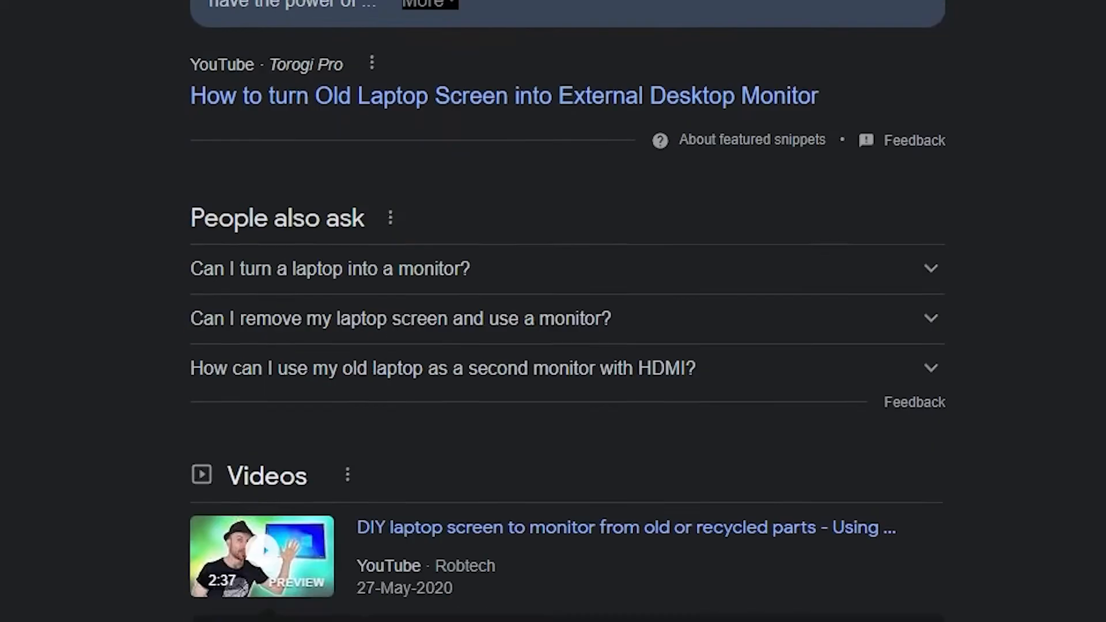
scroll(down, 3)
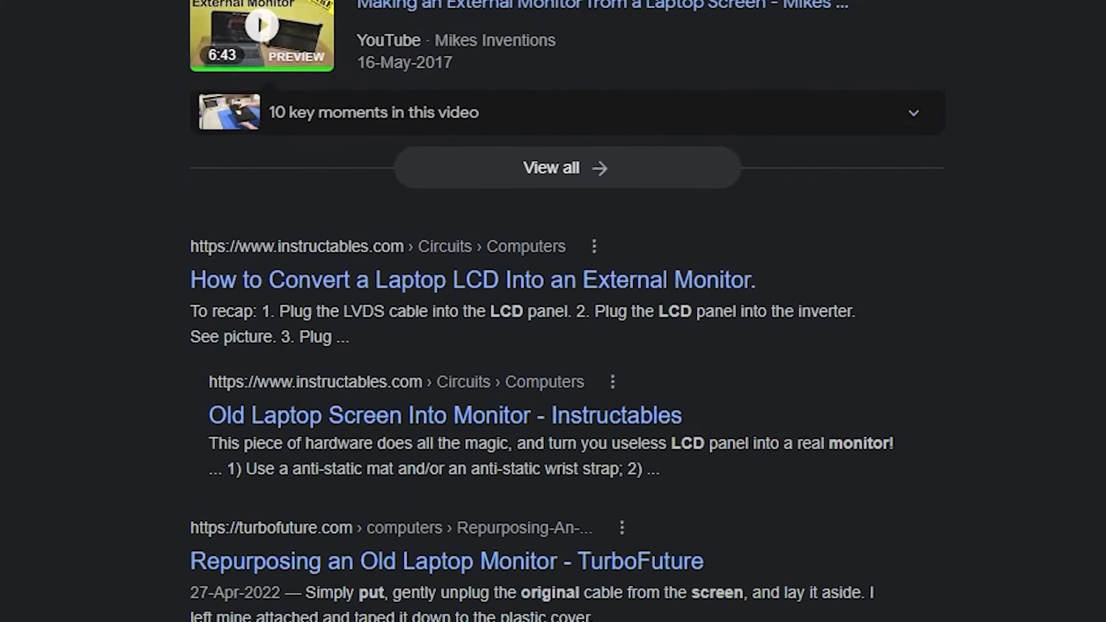